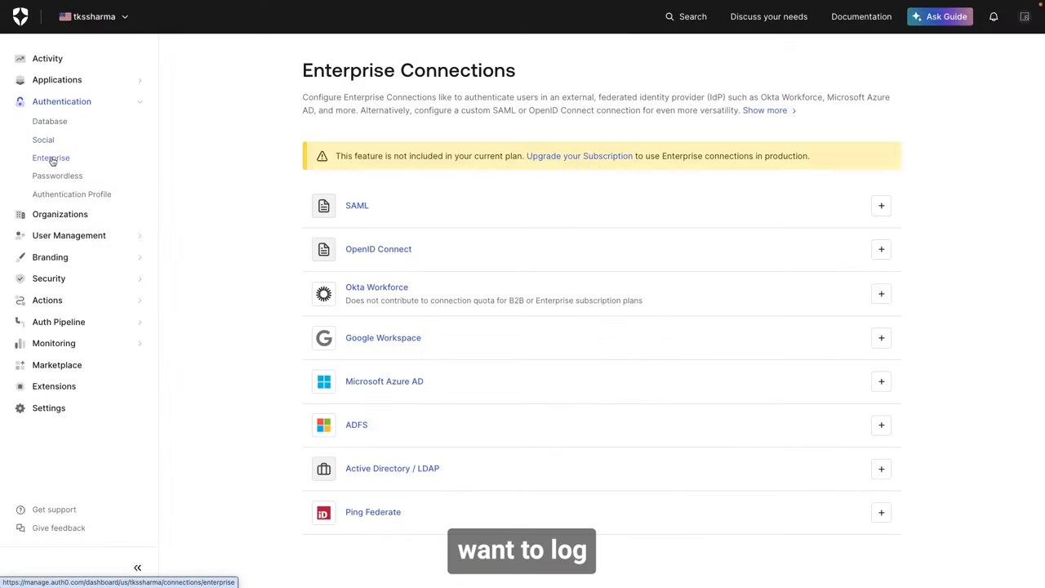
- Browse the Social provider catalogue, then view the Passwordless page with SMS and Email switched off
click(43, 139)
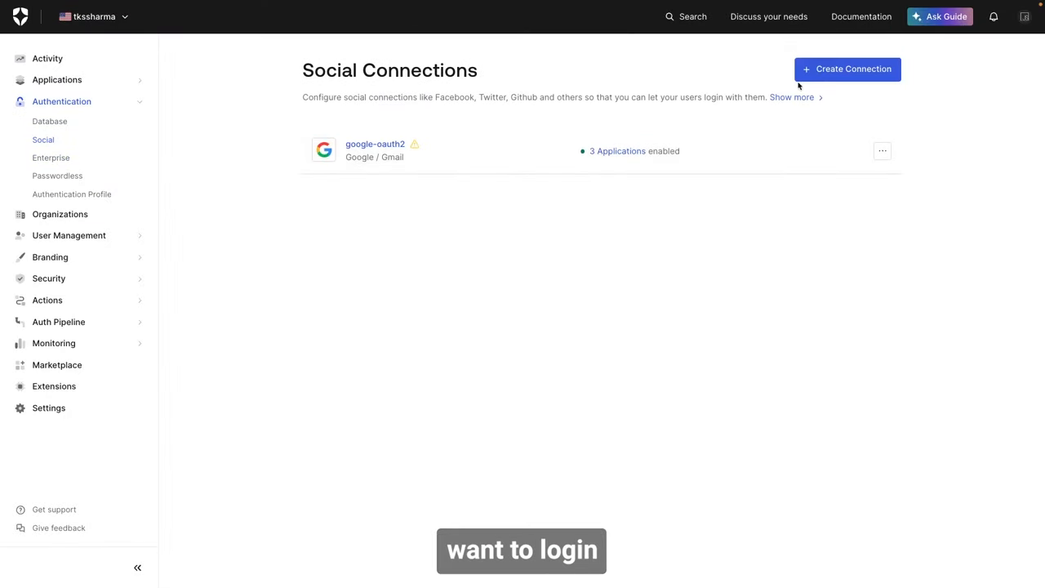
click(846, 69)
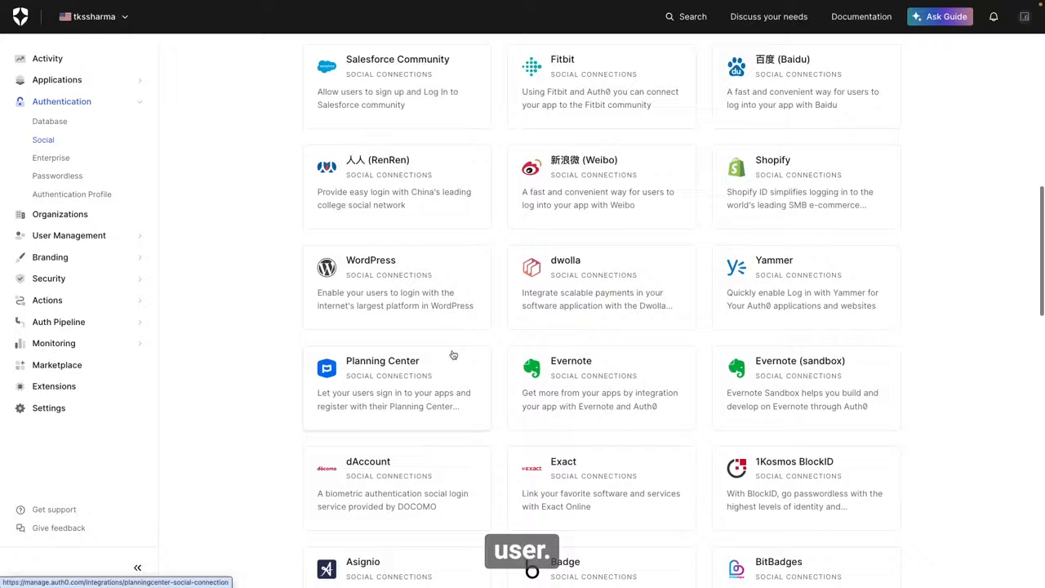
click(57, 175)
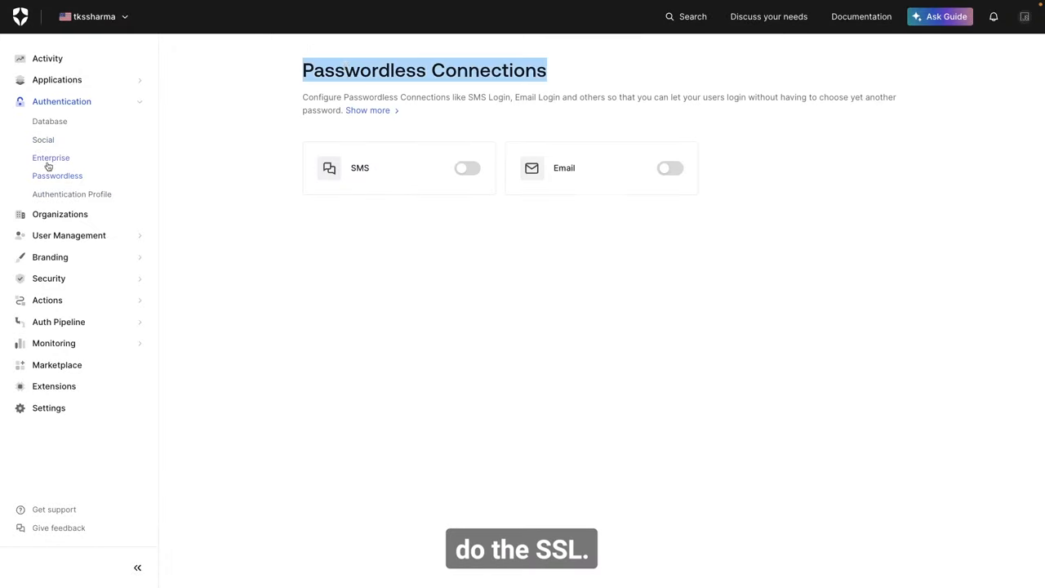